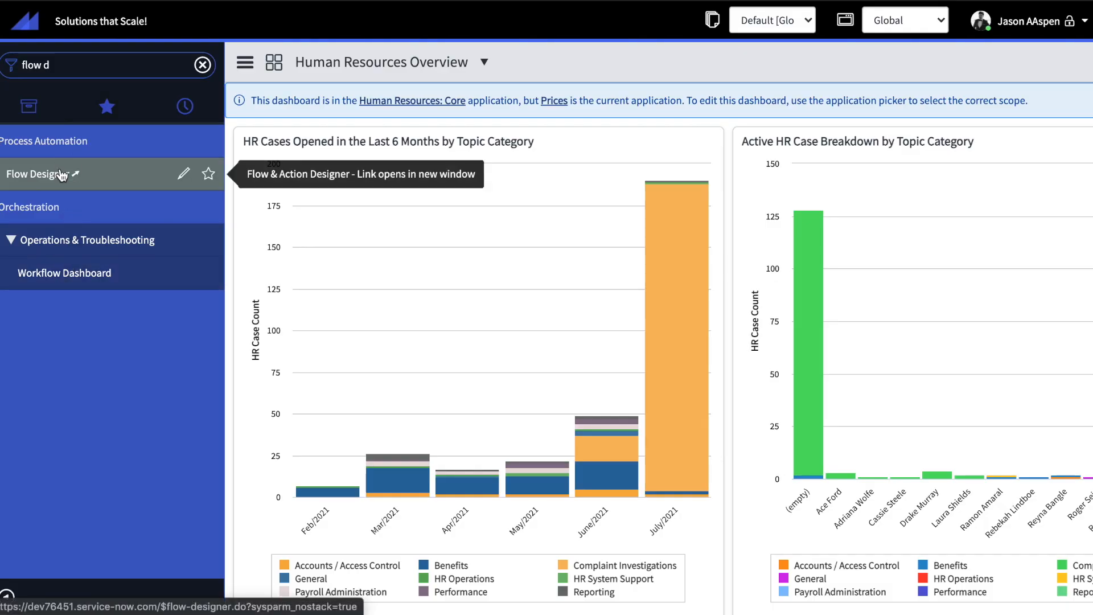
{"action": "mouse_move", "coordinate": [291, 143]}
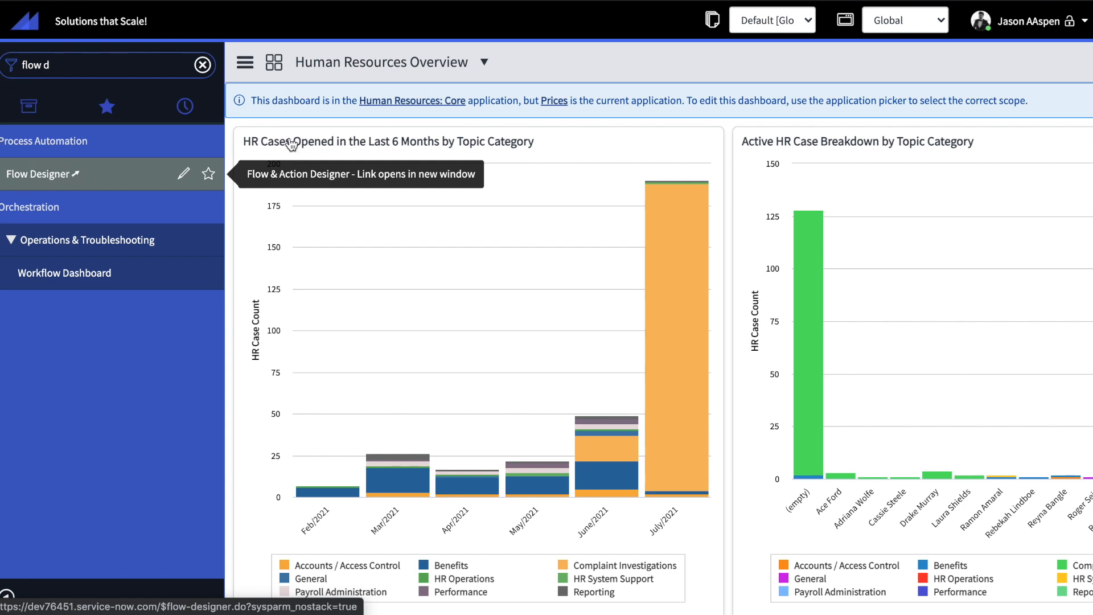
Step: Open Flow Designer and toggle the copied incident reminder flow's error handler off then back on
{"action": "left_click", "coordinate": [36, 173]}
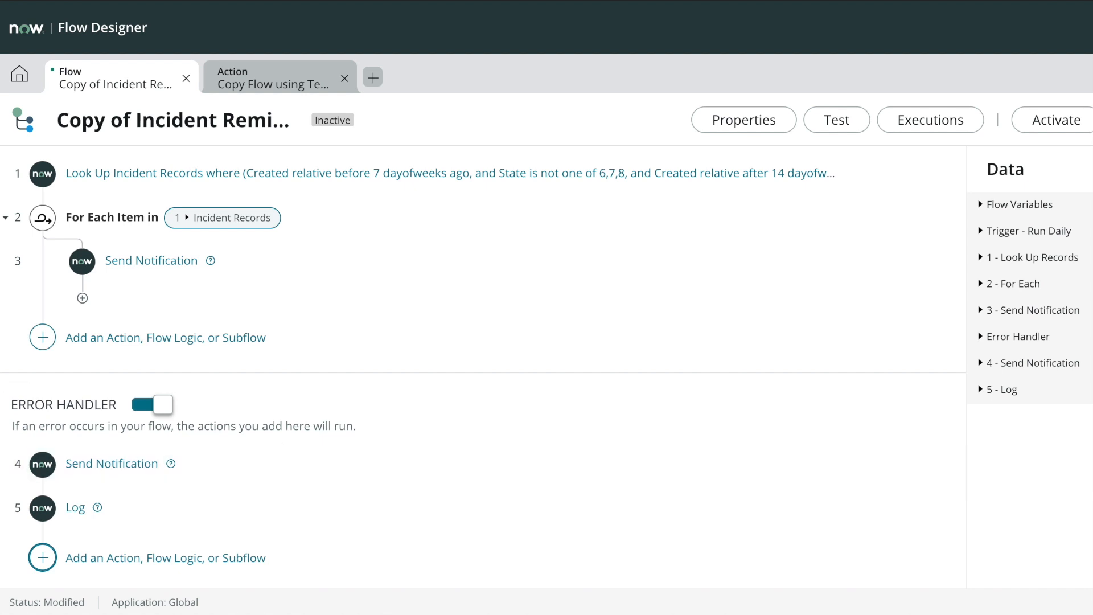
{"action": "left_click", "coordinate": [151, 404]}
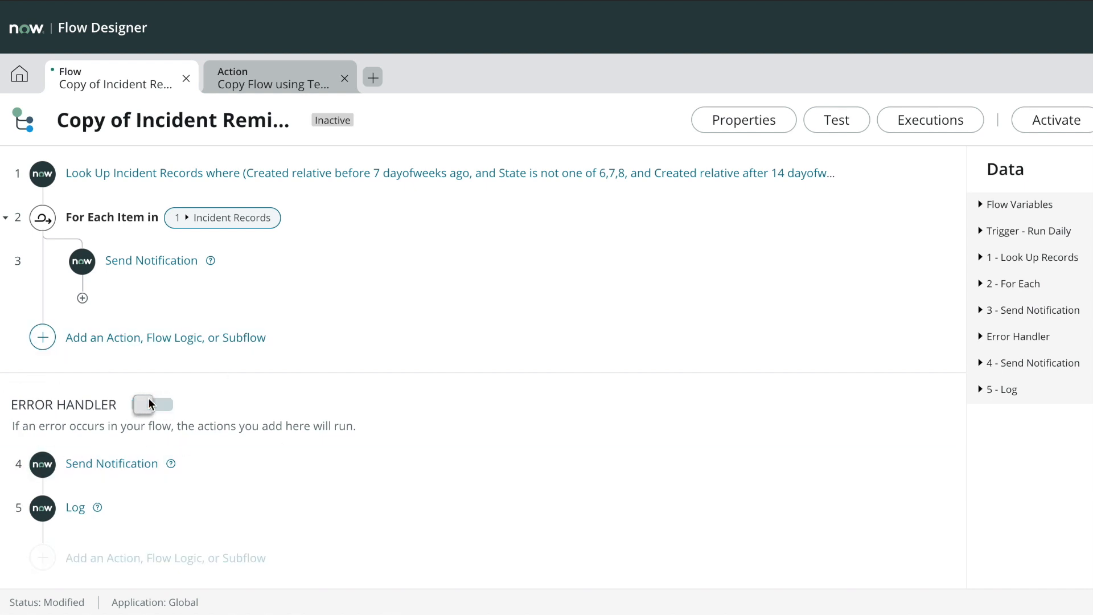
{"action": "left_click", "coordinate": [151, 404]}
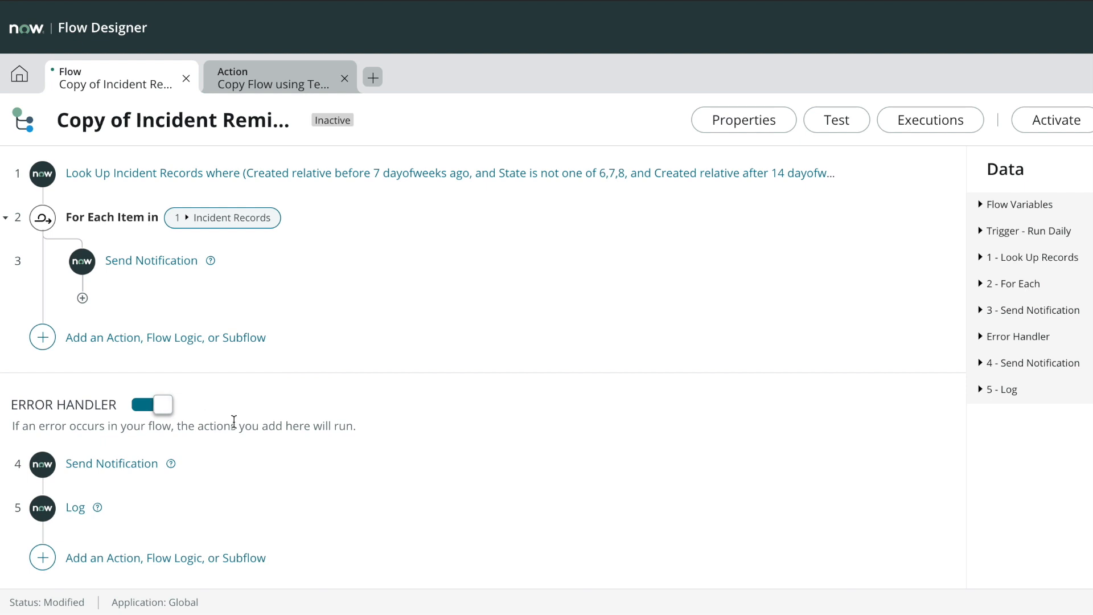
{"action": "left_click", "coordinate": [111, 464]}
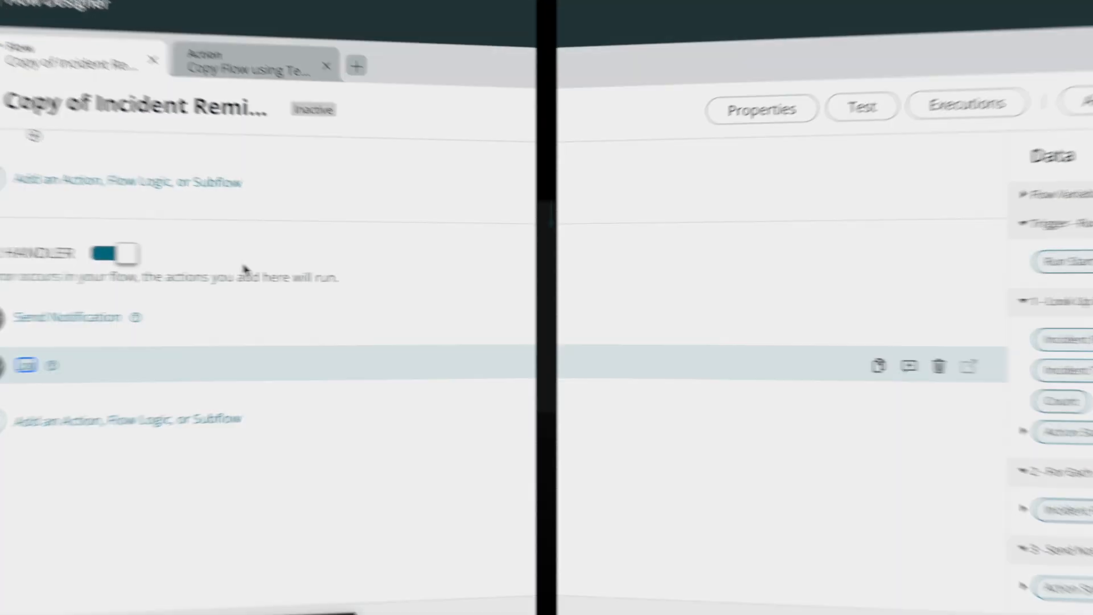
Step: Add a blank error condition to the Copy Flow using Template action's error evaluation
{"action": "left_click", "coordinate": [249, 76]}
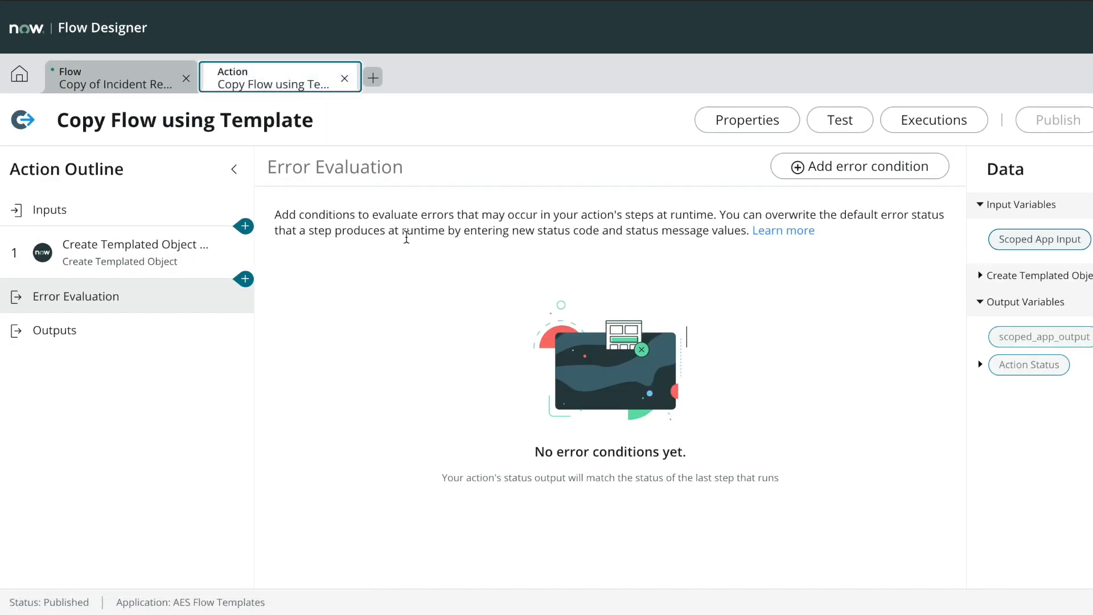
{"action": "mouse_move", "coordinate": [55, 288]}
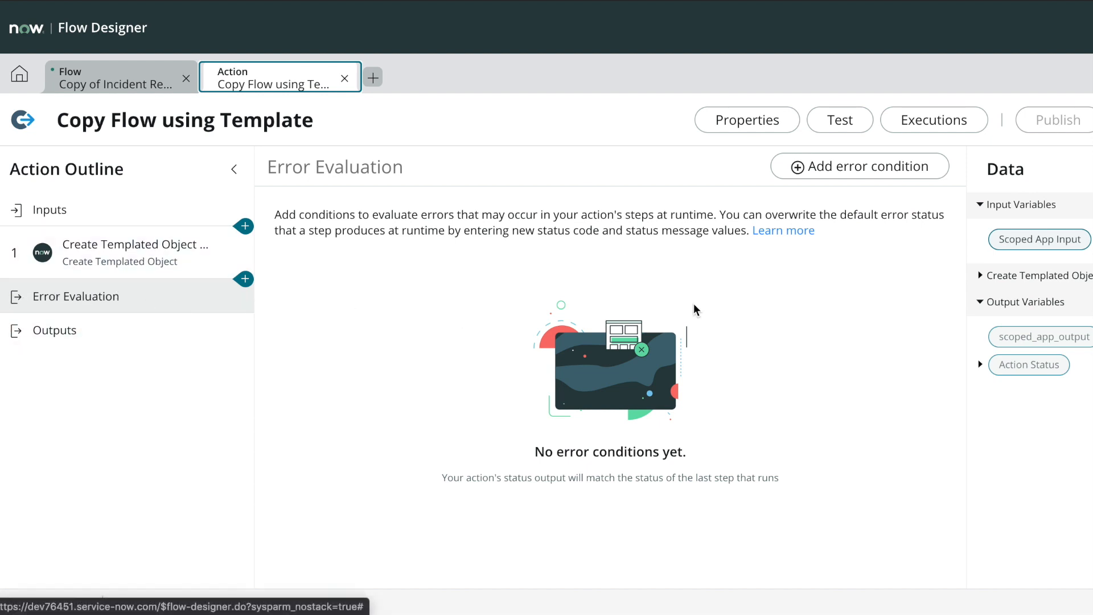
{"action": "left_click", "coordinate": [859, 167]}
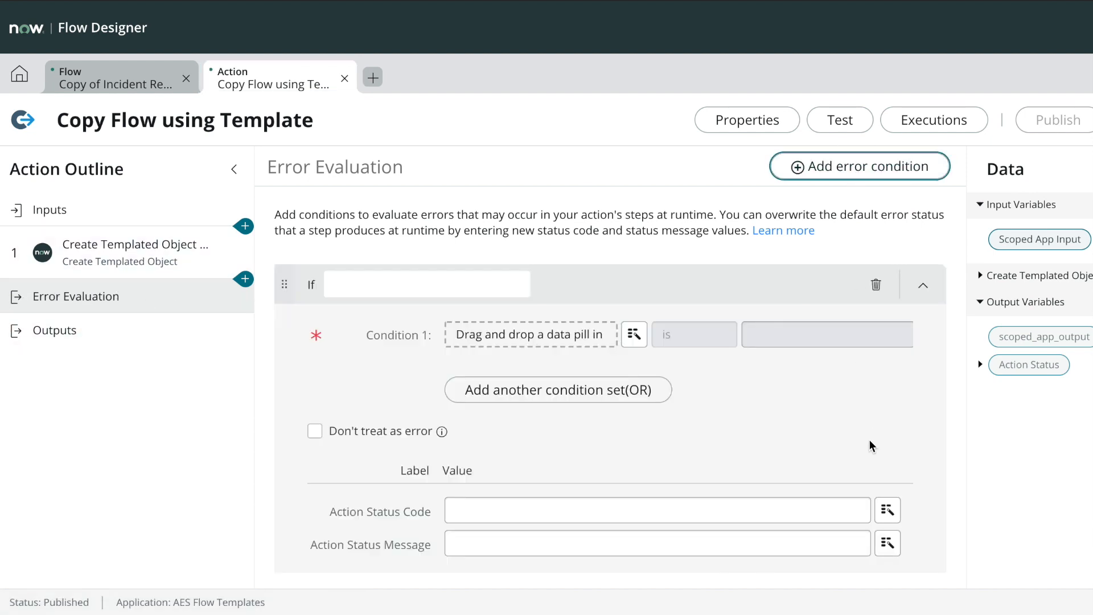
{"action": "scroll", "scroll_direction": "down", "scroll_amount": 3}
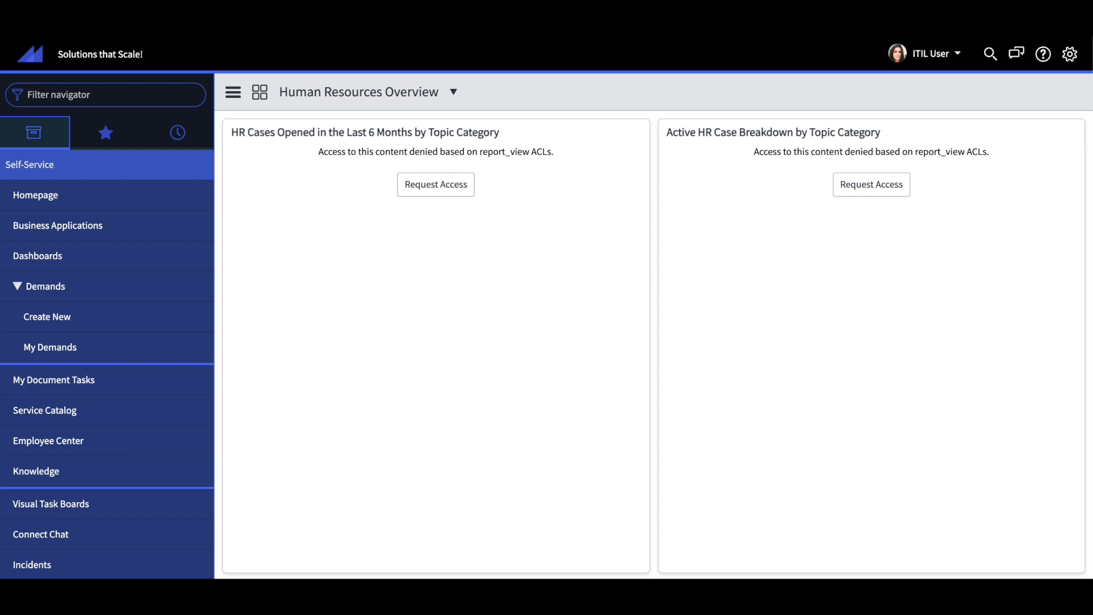
Step: Request access to a denied Human Resources Overview report as the ITIL user
{"action": "left_click", "coordinate": [435, 184]}
{"action": "type", "text": "interview question"}
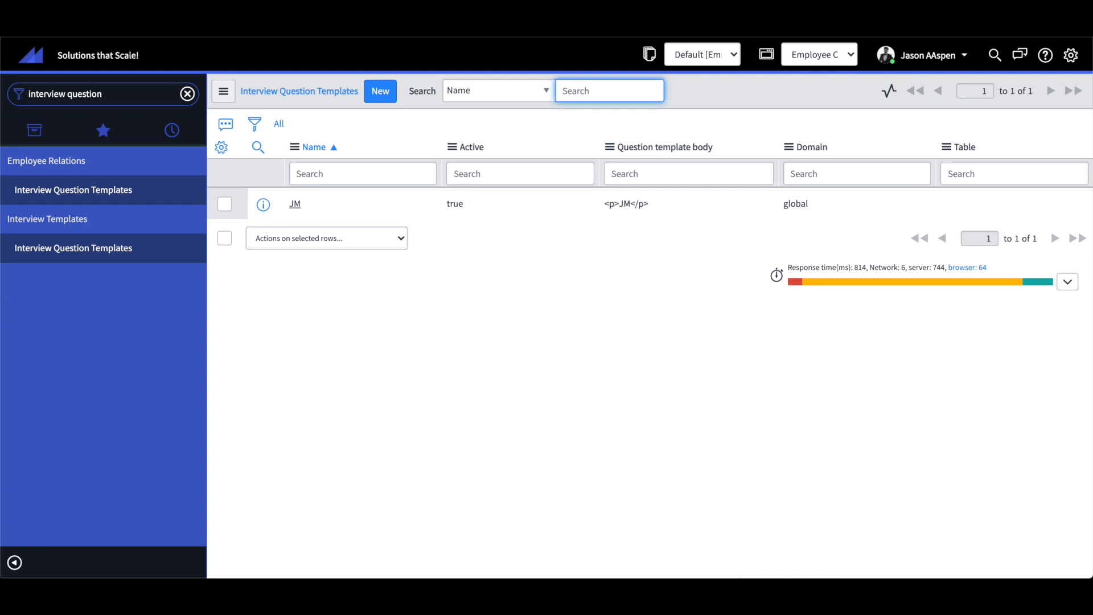
Step: Open the JM template from the Interview Question Templates list
{"action": "left_click", "coordinate": [380, 91]}
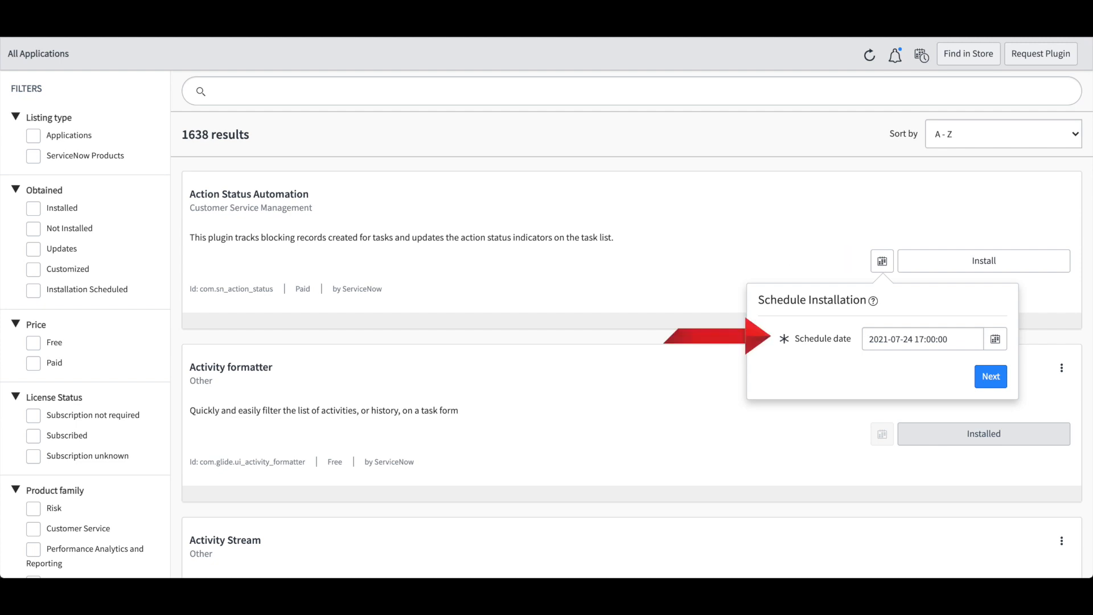
{"action": "left_click", "coordinate": [989, 375]}
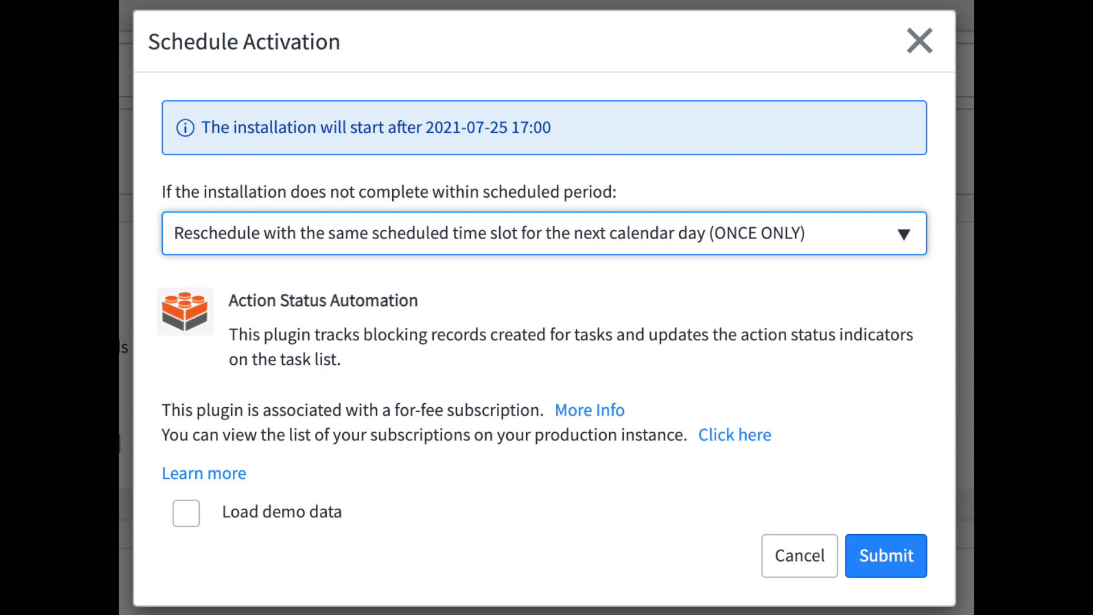
{"action": "left_click", "coordinate": [545, 233]}
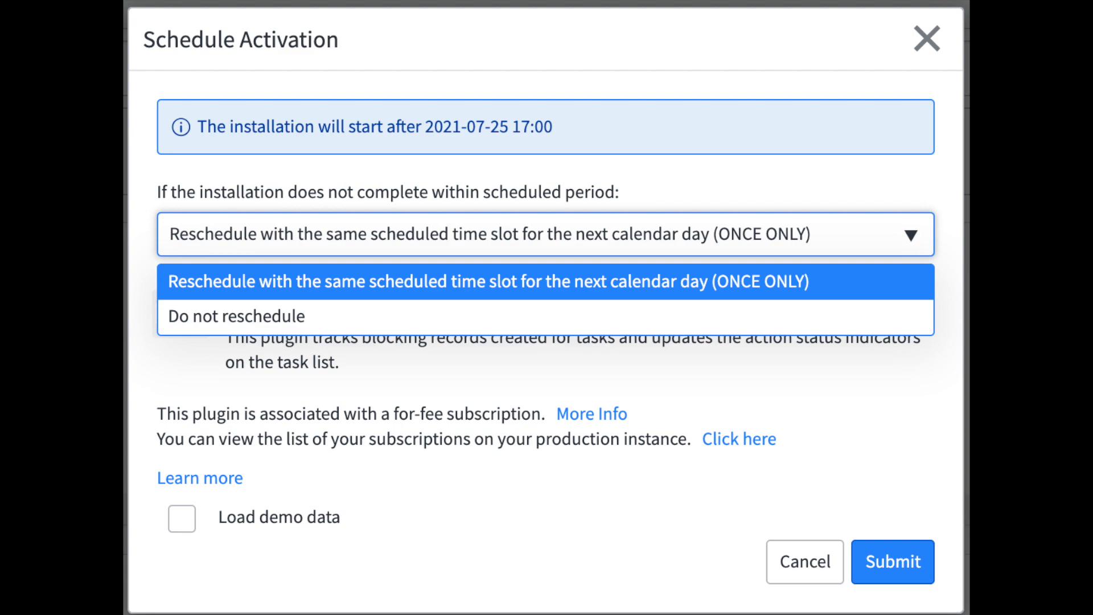
{"action": "left_click", "coordinate": [893, 562]}
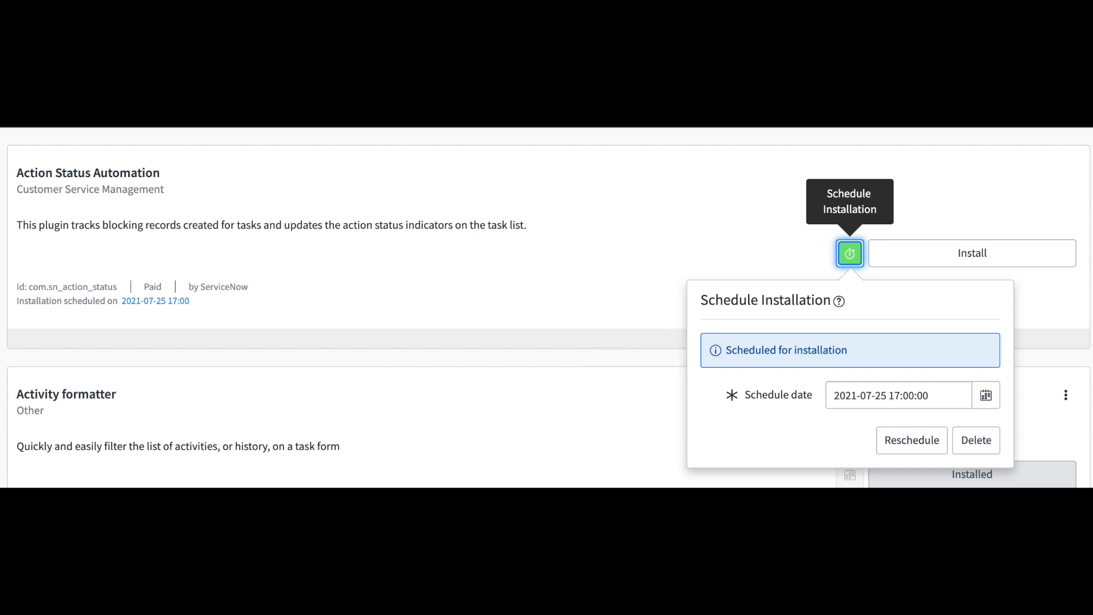
{"action": "left_click", "coordinate": [505, 42]}
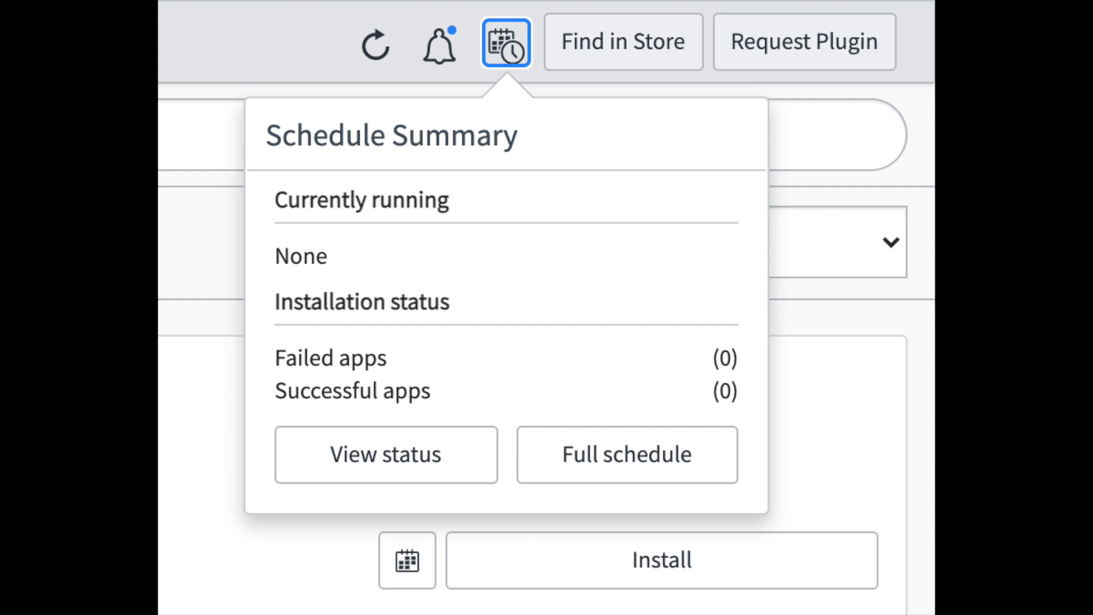
Step: View the Application Manager schedule summary of plugin installations
{"action": "left_click", "coordinate": [625, 454]}
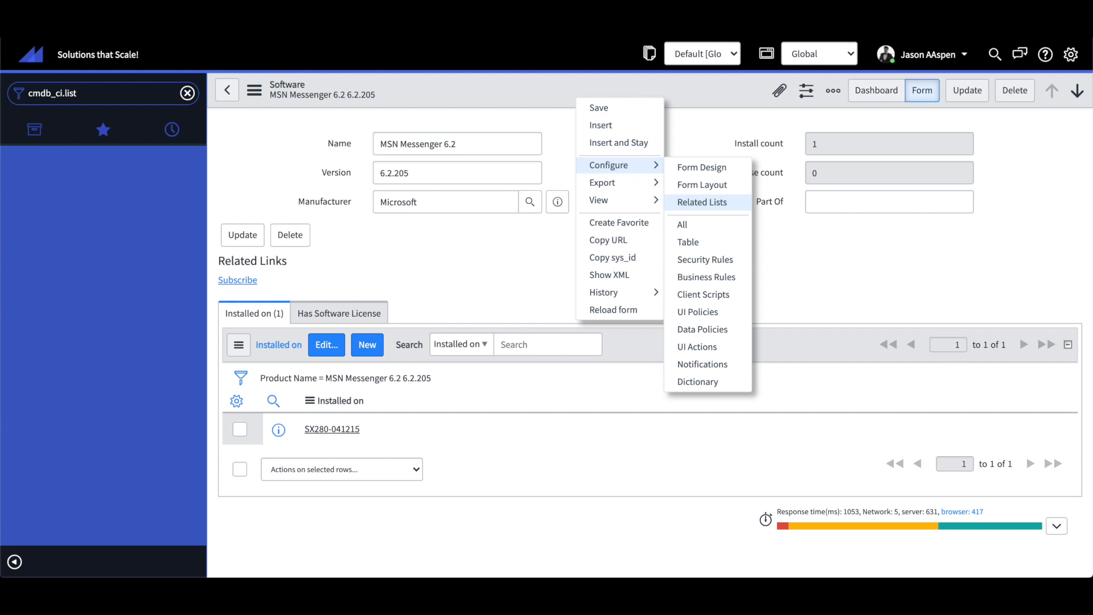
Step: Add the Teams related list to MSN Messenger 6.2 and begin choosing a group for it
{"action": "left_click", "coordinate": [700, 203]}
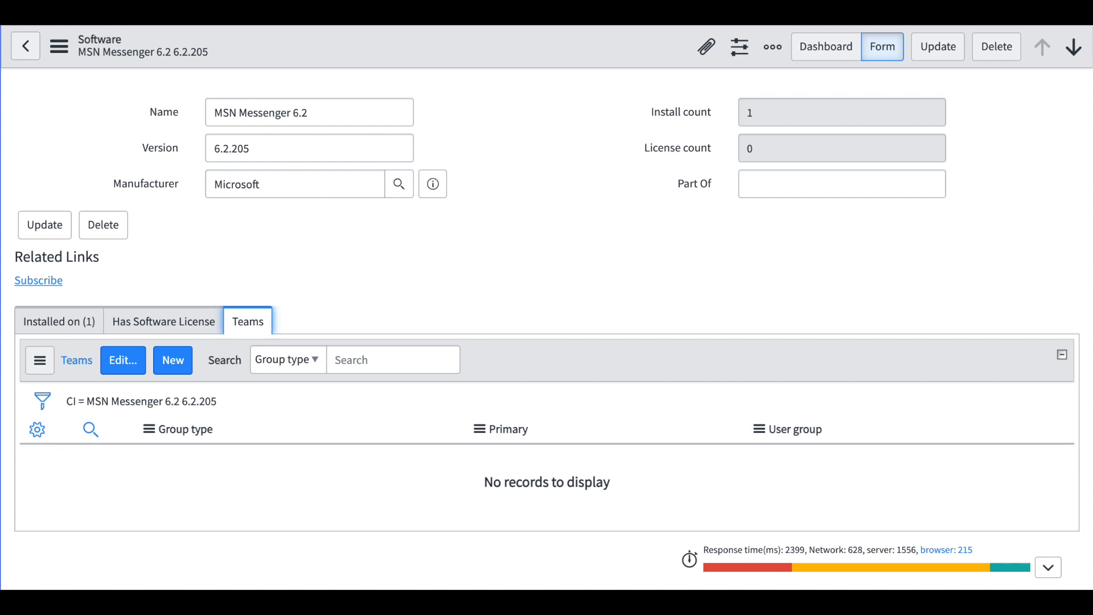
{"action": "left_click", "coordinate": [123, 361]}
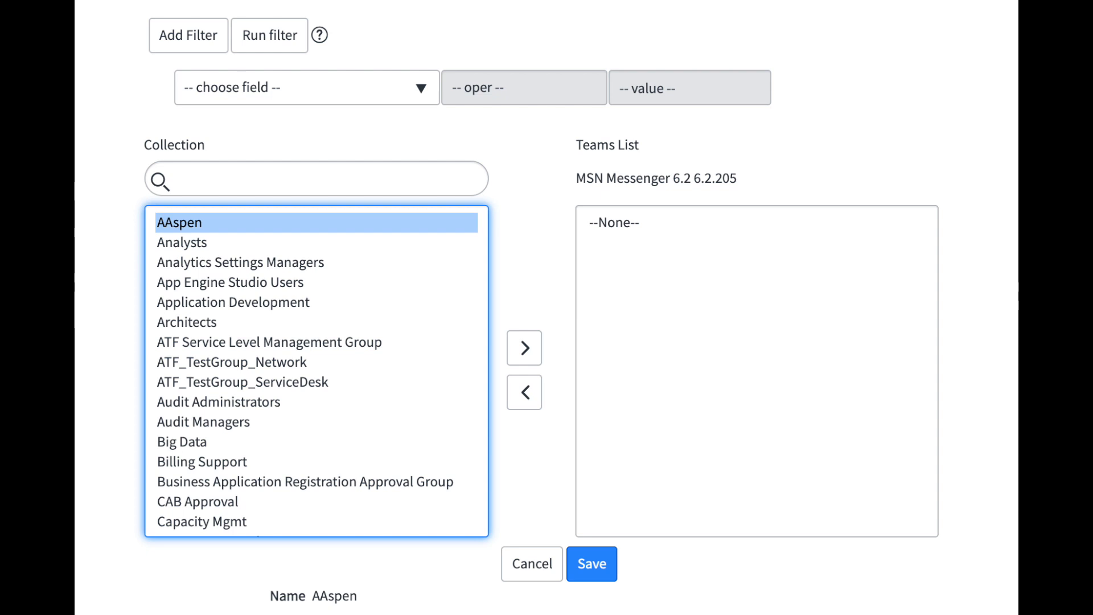
{"action": "left_click", "coordinate": [590, 564]}
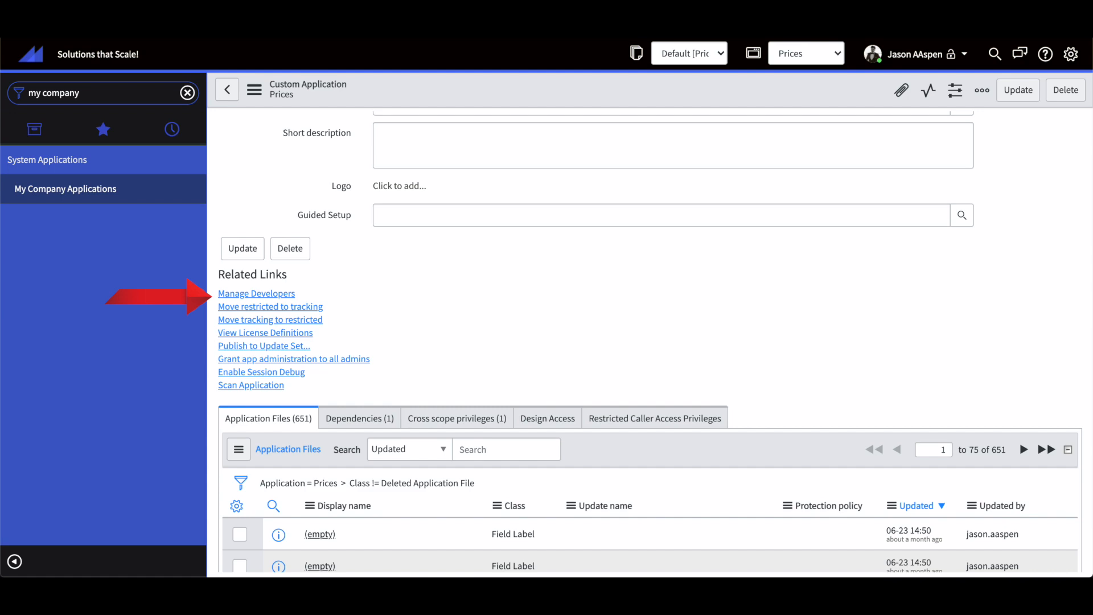
Step: Open Manage Developers for the Prices custom application
{"action": "left_click", "coordinate": [256, 293]}
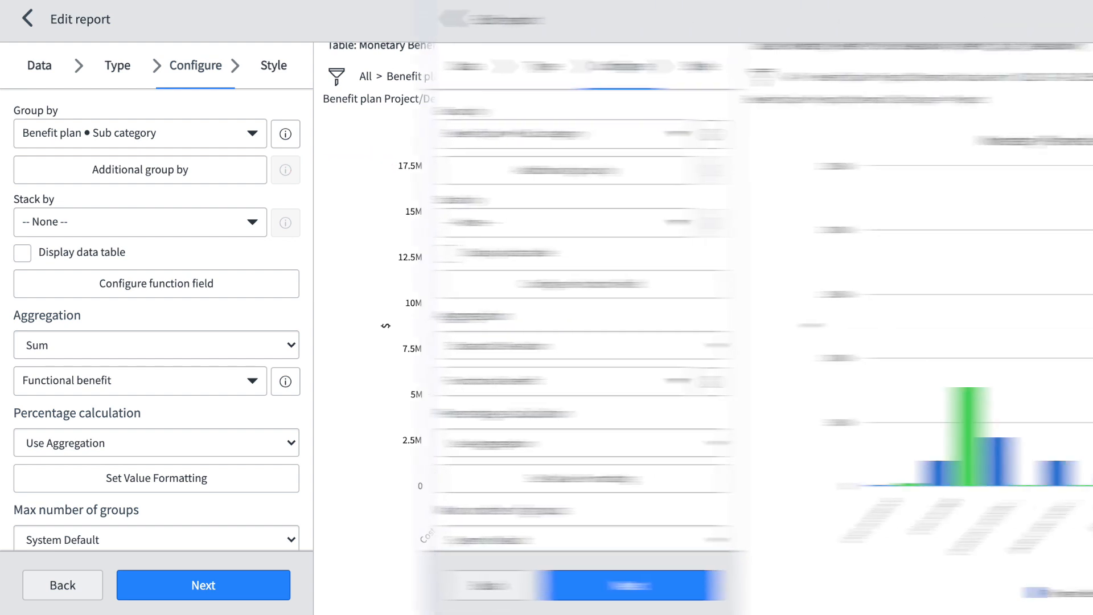
Step: Group the report by Benefit plan Sub category with Sum of Functional benefit aggregation
{"action": "left_click", "coordinate": [156, 345]}
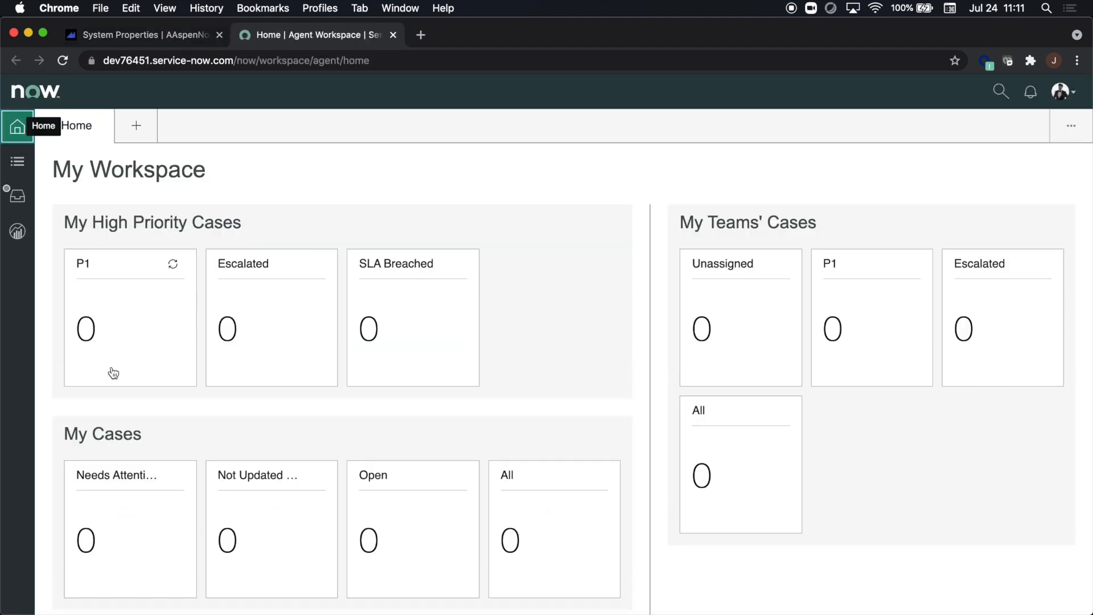
Step: Switch Agent Workspace to Lists and open the My Tasks - Feedback knowledge list
{"action": "left_click", "coordinate": [17, 167]}
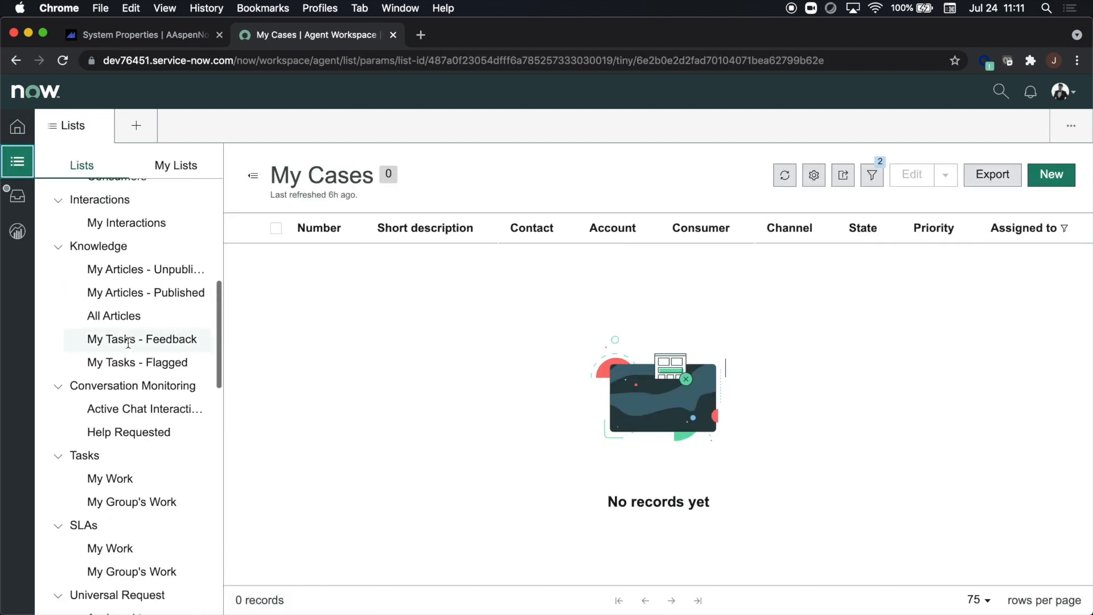
{"action": "left_click", "coordinate": [114, 315]}
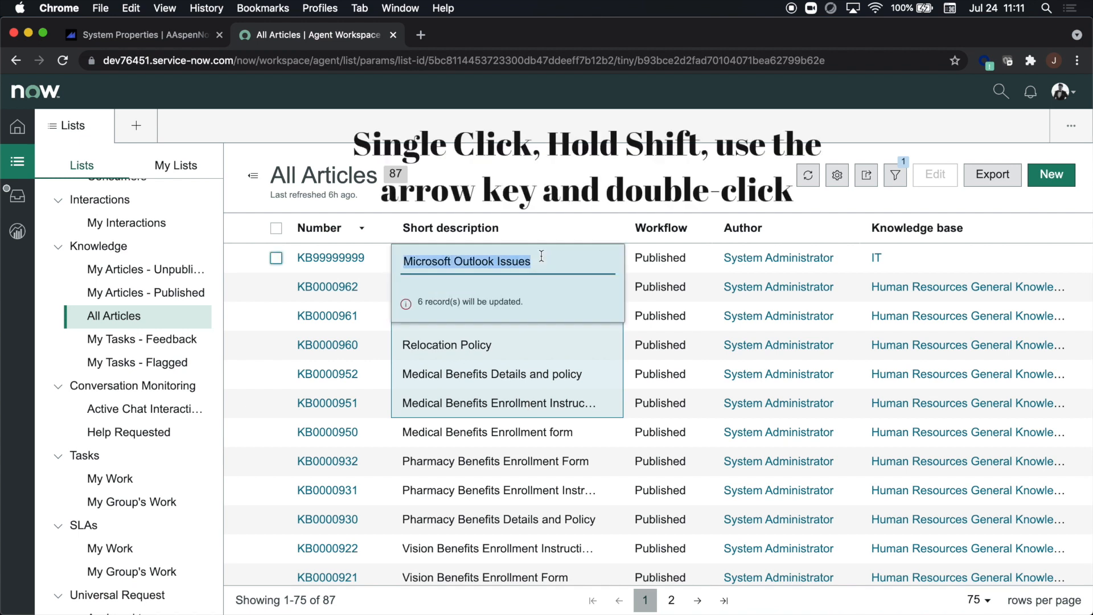
Step: Enter 'JM' as the Short description in the bulk edit before switching to the HR dashboard
{"action": "type", "text": "JM"}
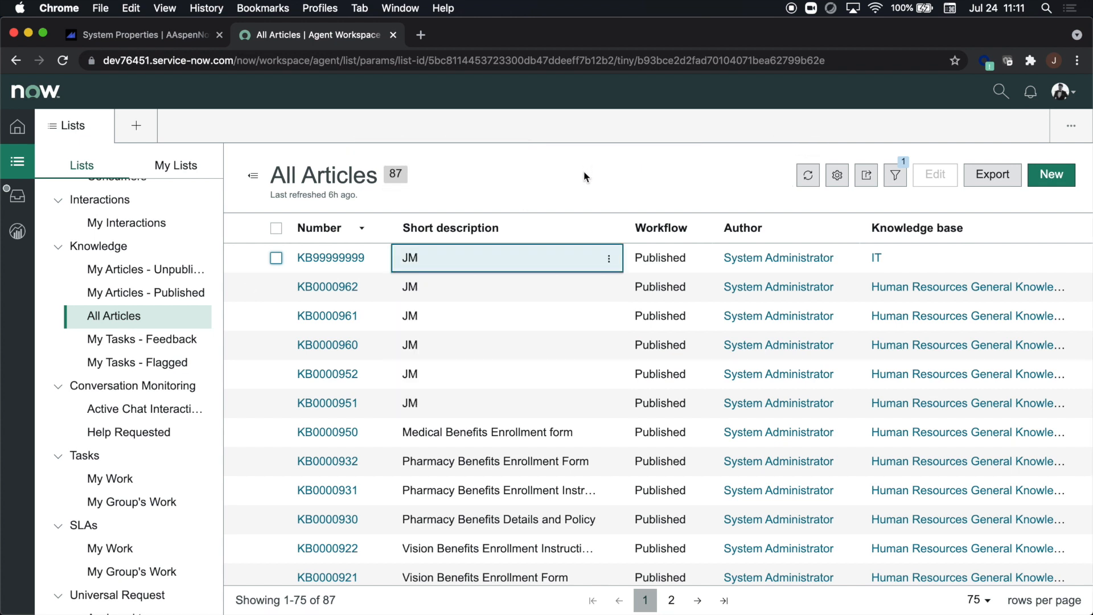
{"action": "mouse_move", "coordinate": [487, 432]}
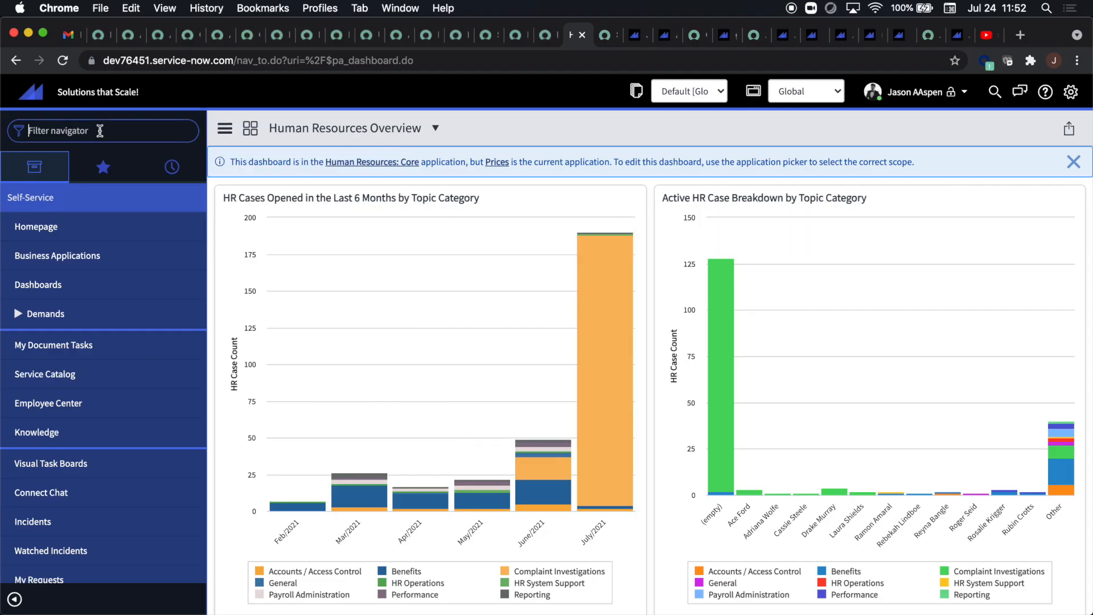
Step: Launch Studio via the navigator and open the Prices application found by filtering 'price'
{"action": "type", "text": "studio"}
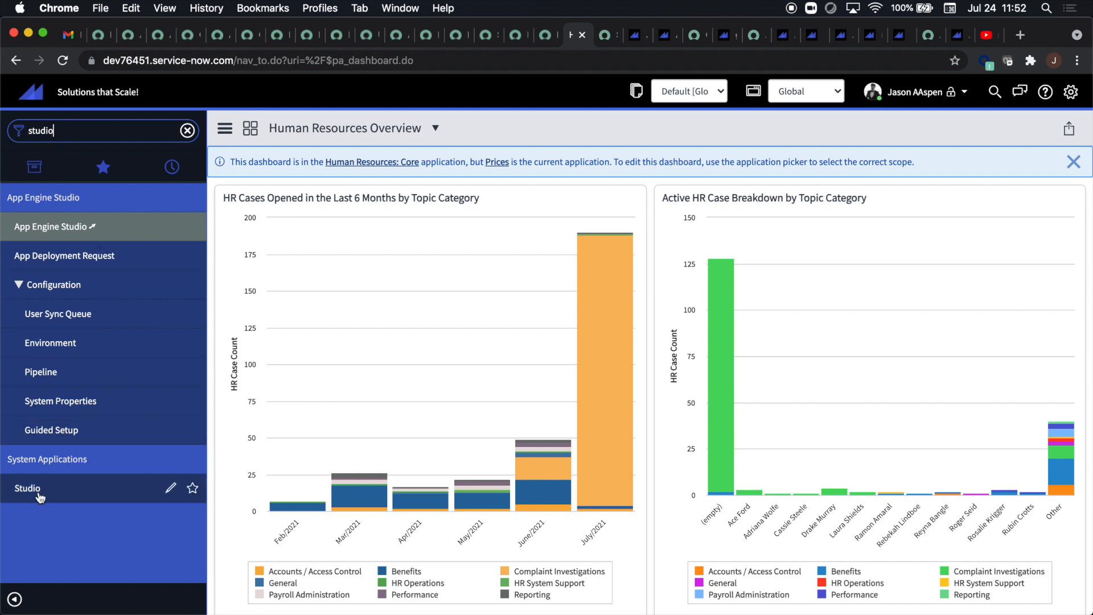
{"action": "left_click", "coordinate": [27, 488]}
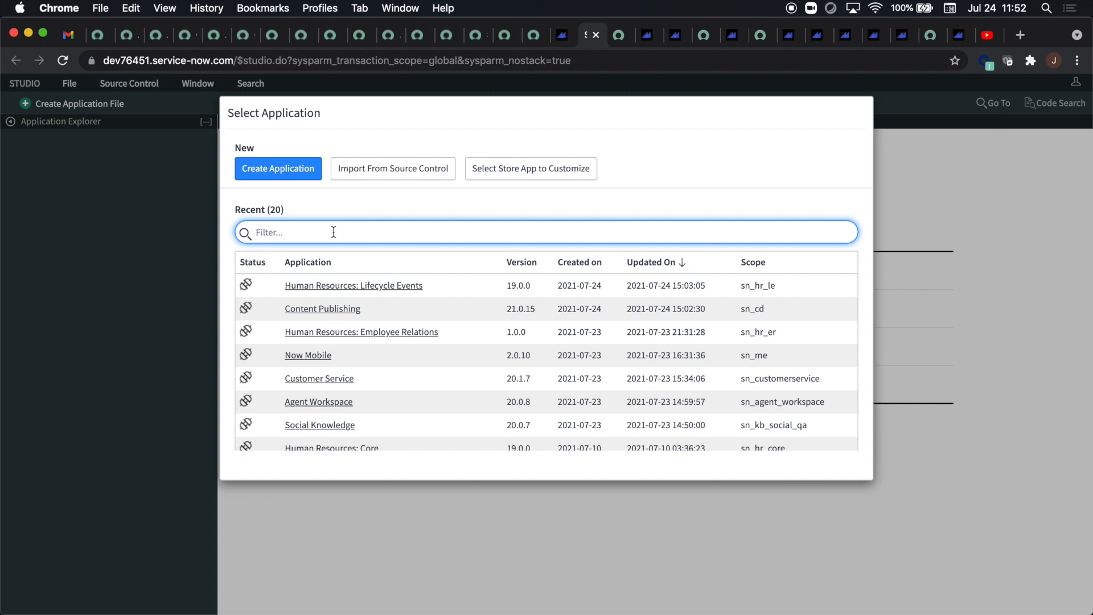
{"action": "type", "text": "price"}
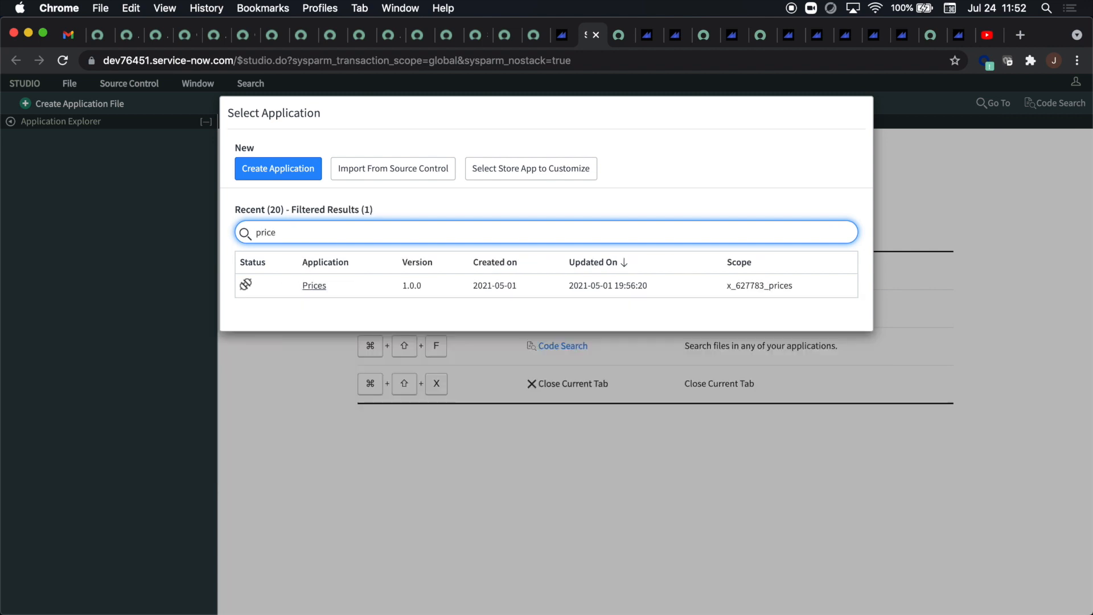
{"action": "left_click", "coordinate": [314, 285]}
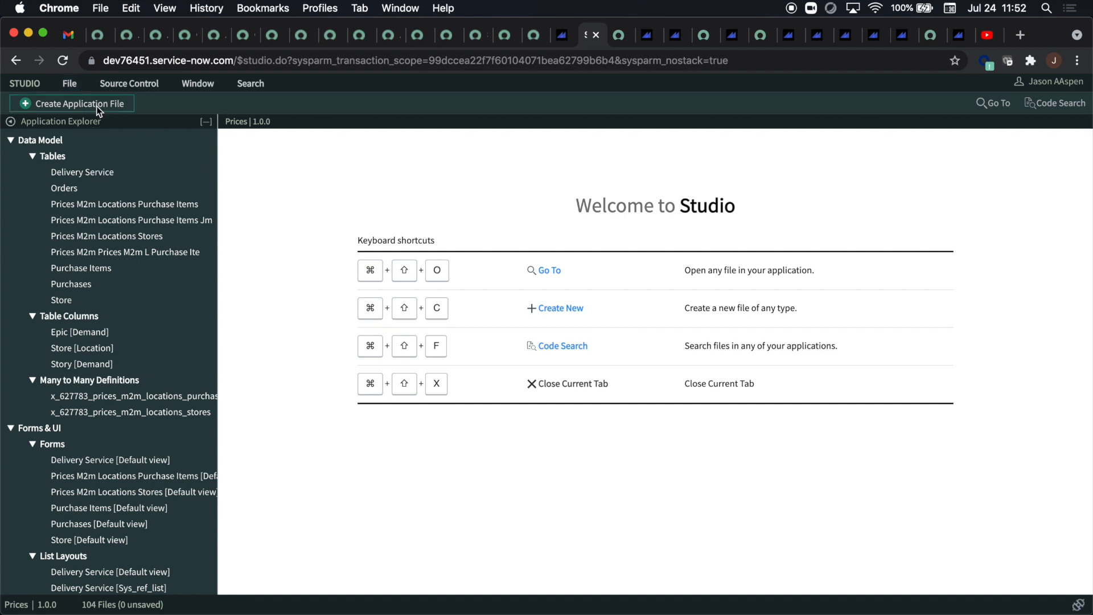
Step: Create a new application file of type UX Application, found by filtering 'ux'
{"action": "left_click", "coordinate": [72, 103]}
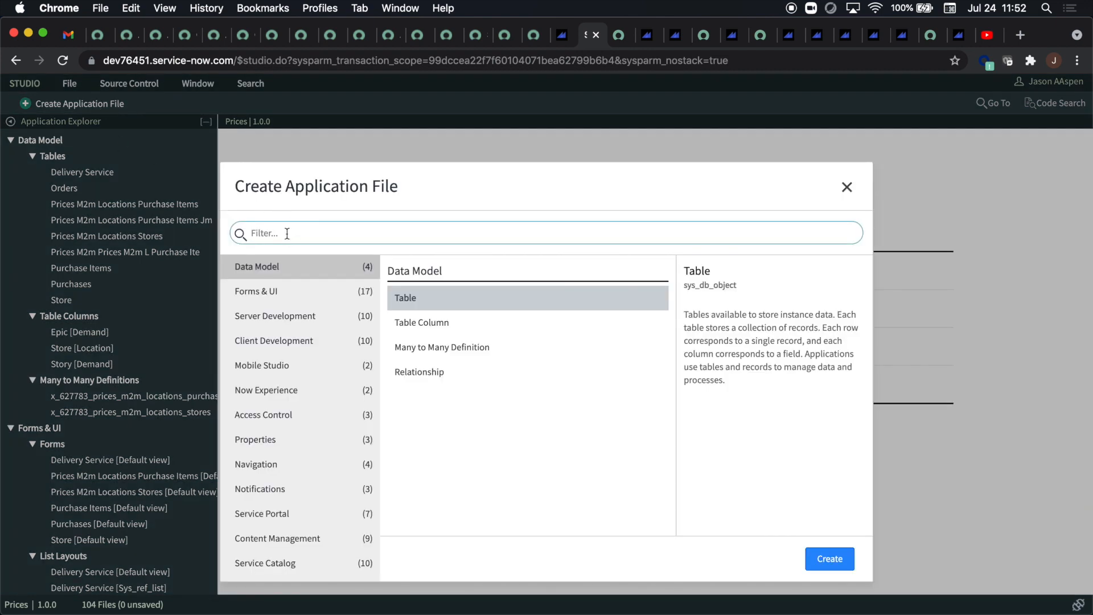
{"action": "type", "text": "ux"}
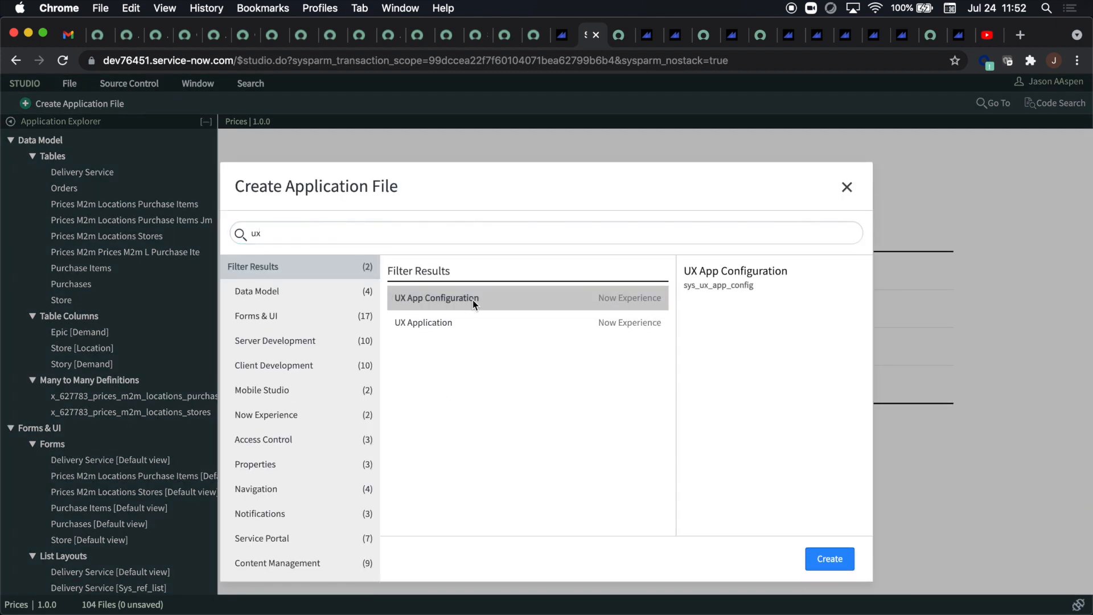
{"action": "left_click", "coordinate": [422, 323]}
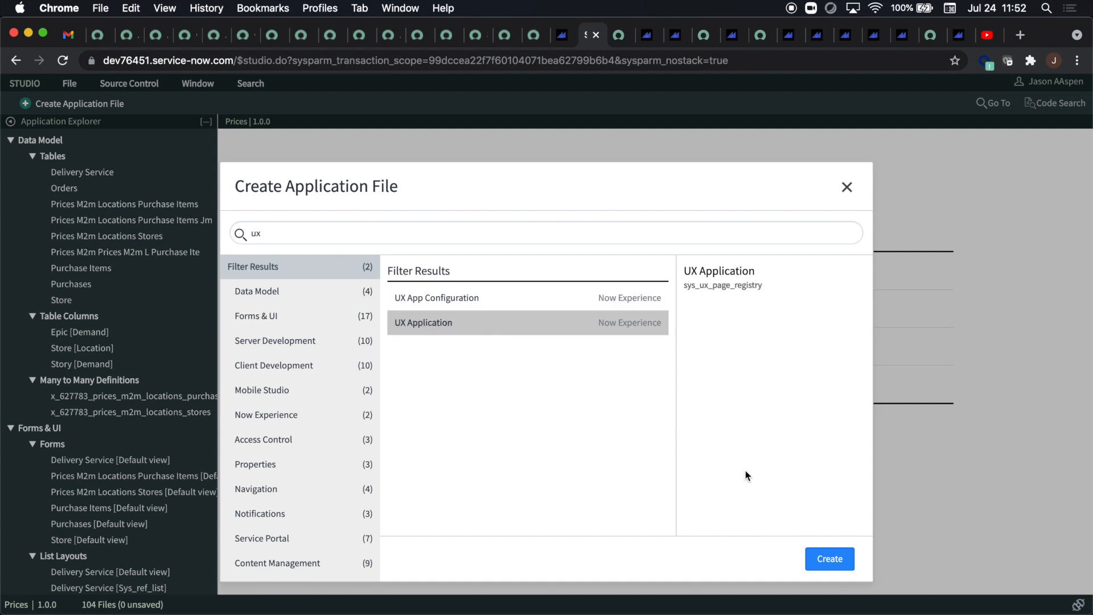
{"action": "left_click", "coordinate": [829, 558]}
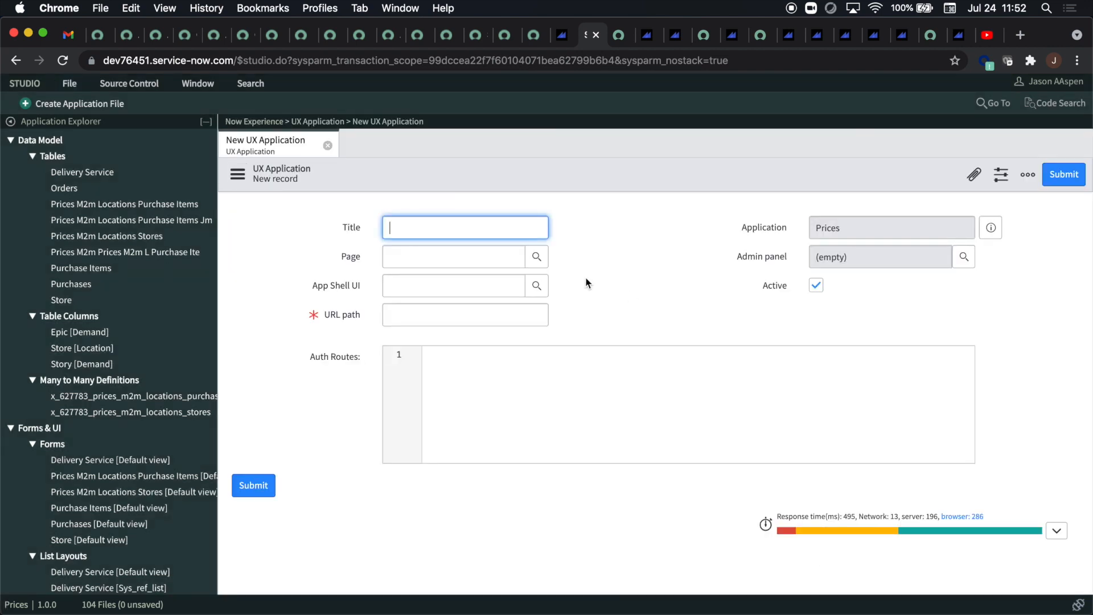
{"action": "mouse_move", "coordinate": [653, 317]}
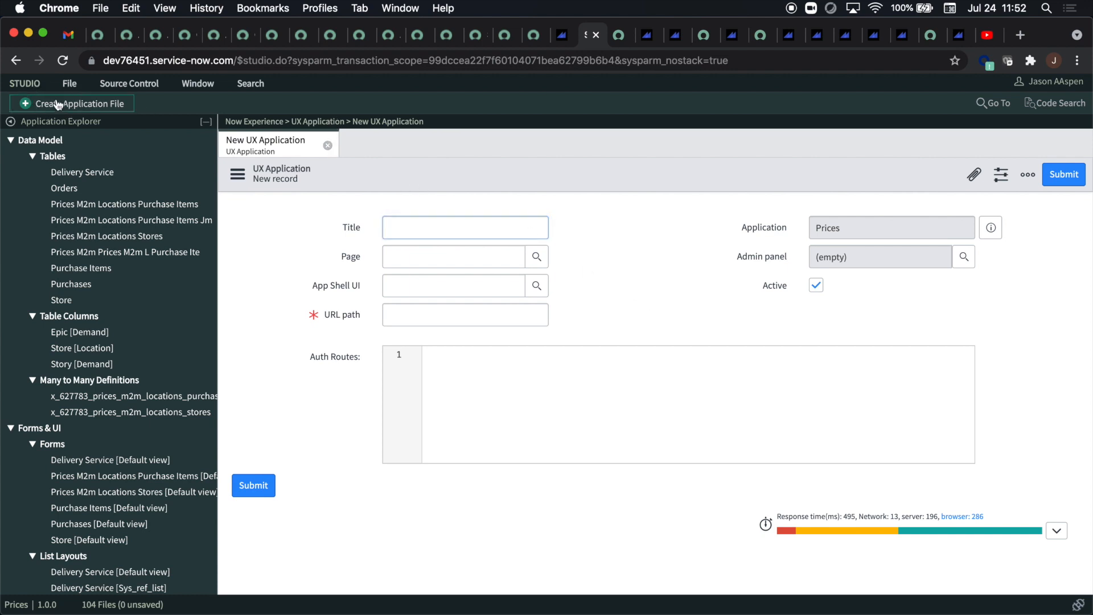
Step: Create a second application file, filtering 'ux' again for the UX App Configuration type
{"action": "left_click", "coordinate": [79, 104]}
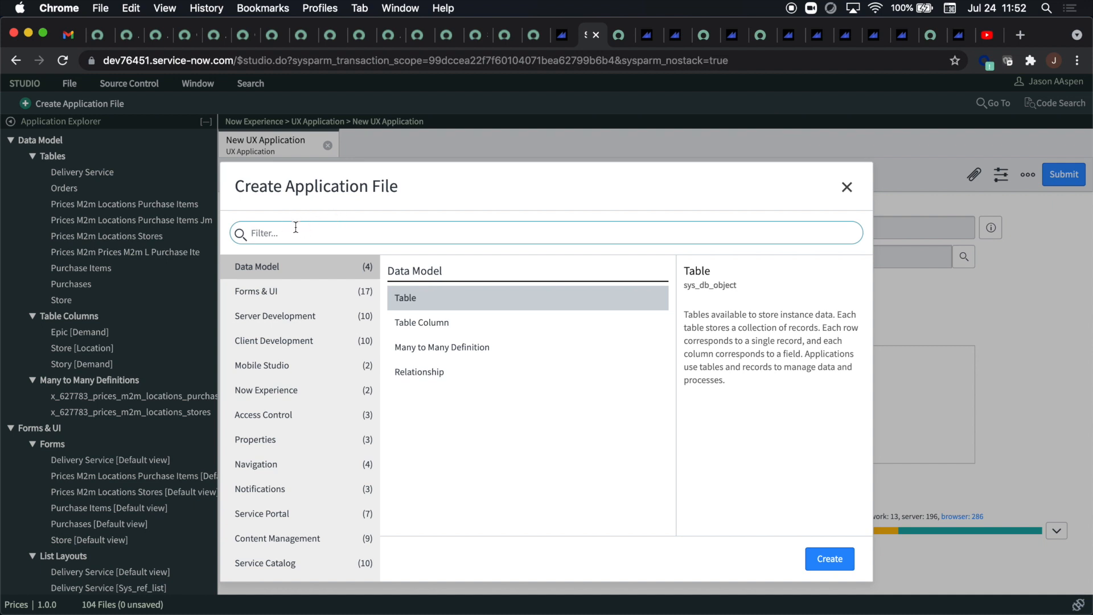
{"action": "type", "text": "ux"}
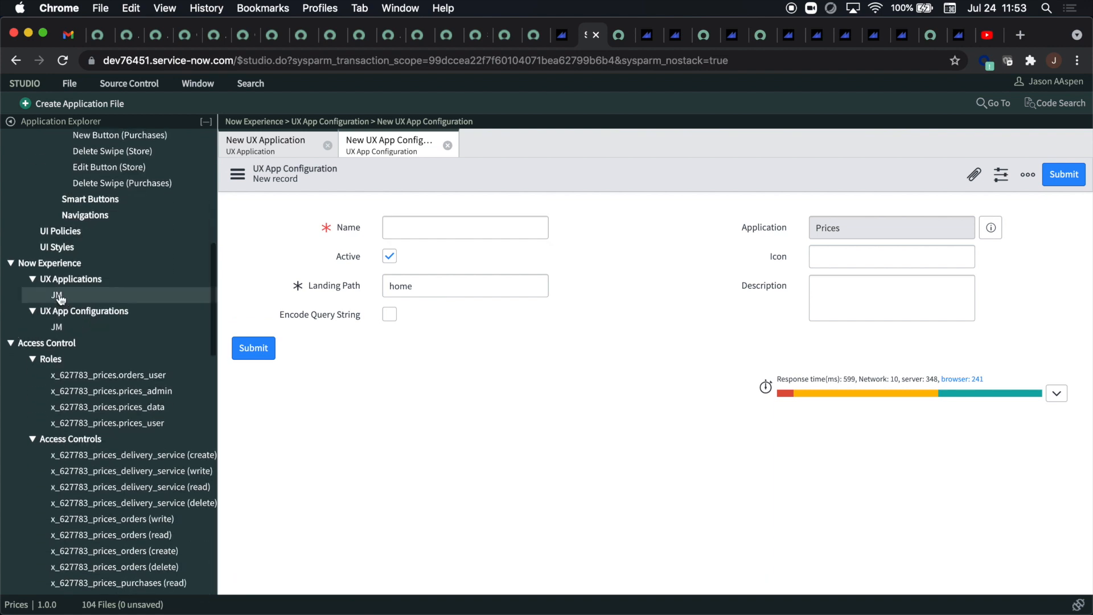
Step: View the existing JM UX Application and JM UX App Configuration records, then launch JM in UI Builder
{"action": "left_click", "coordinate": [55, 295]}
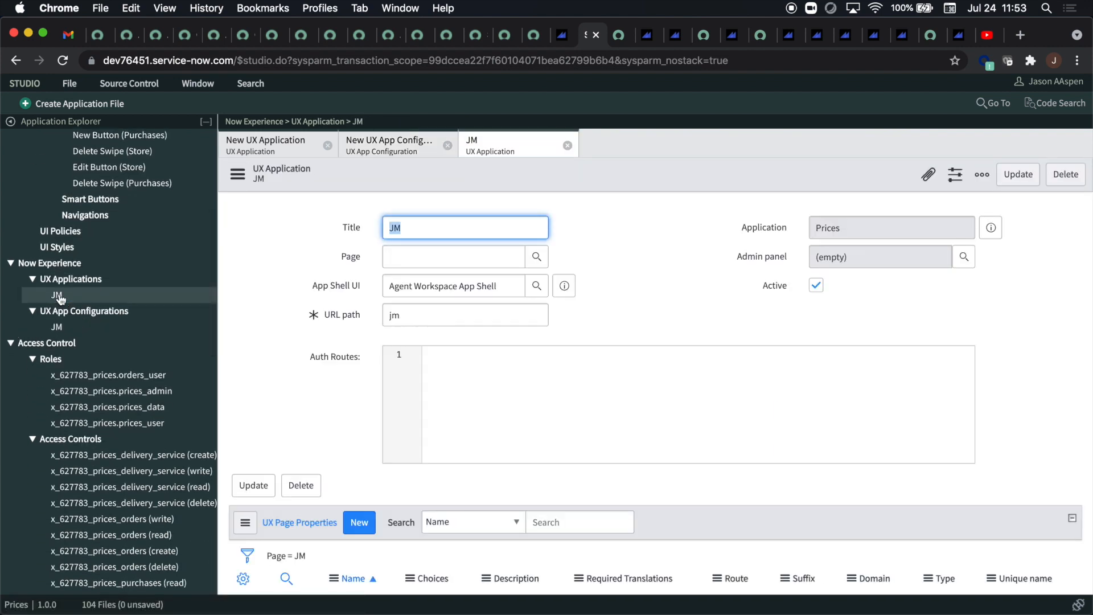
{"action": "left_click", "coordinate": [57, 327]}
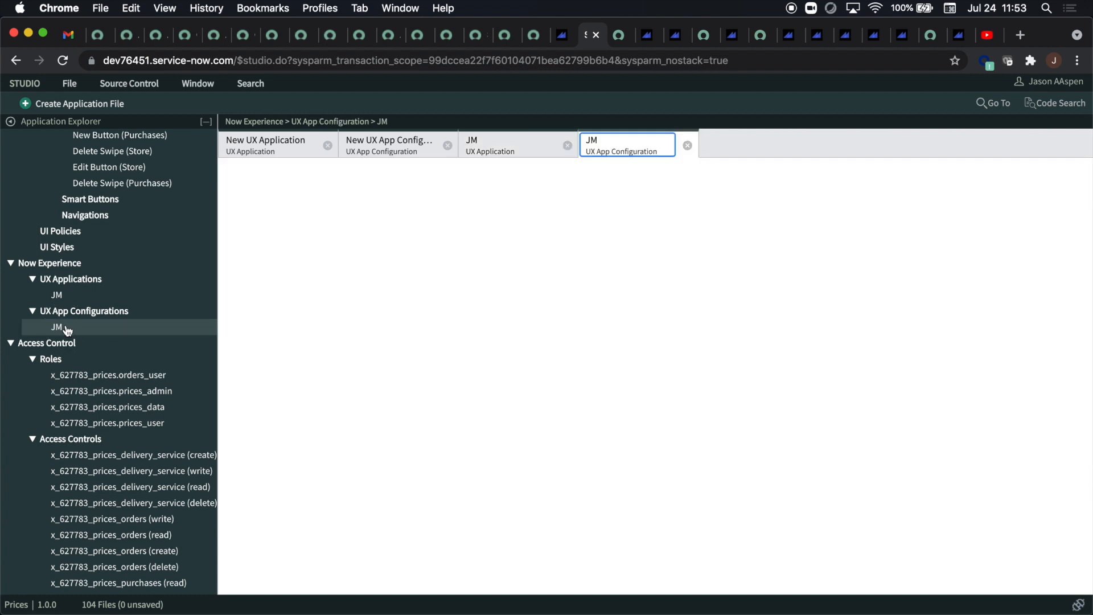
{"action": "left_click", "coordinate": [57, 327]}
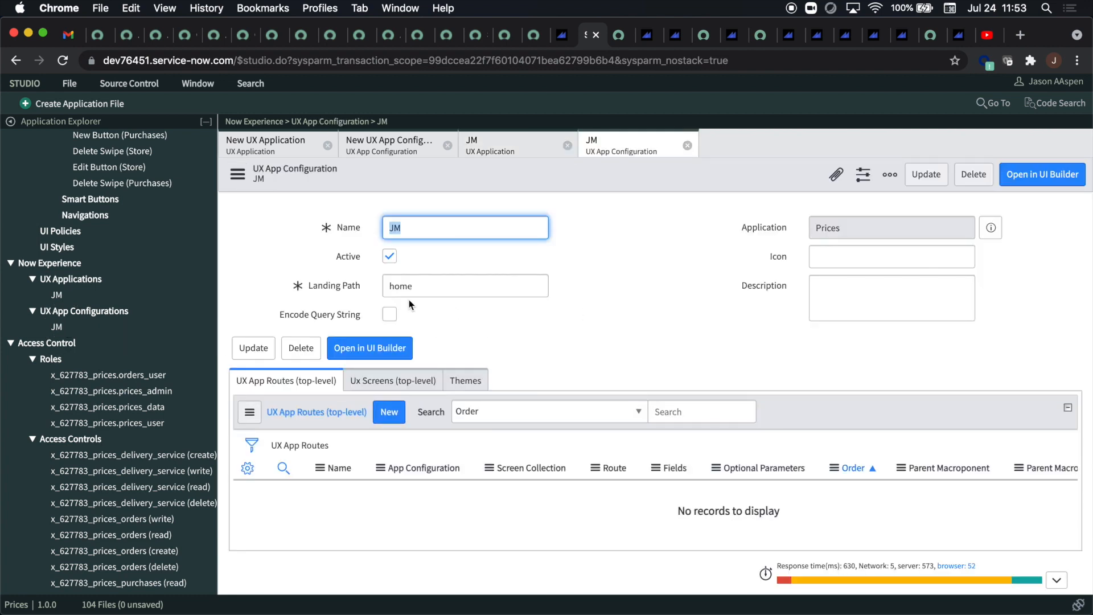
{"action": "left_click", "coordinate": [459, 348]}
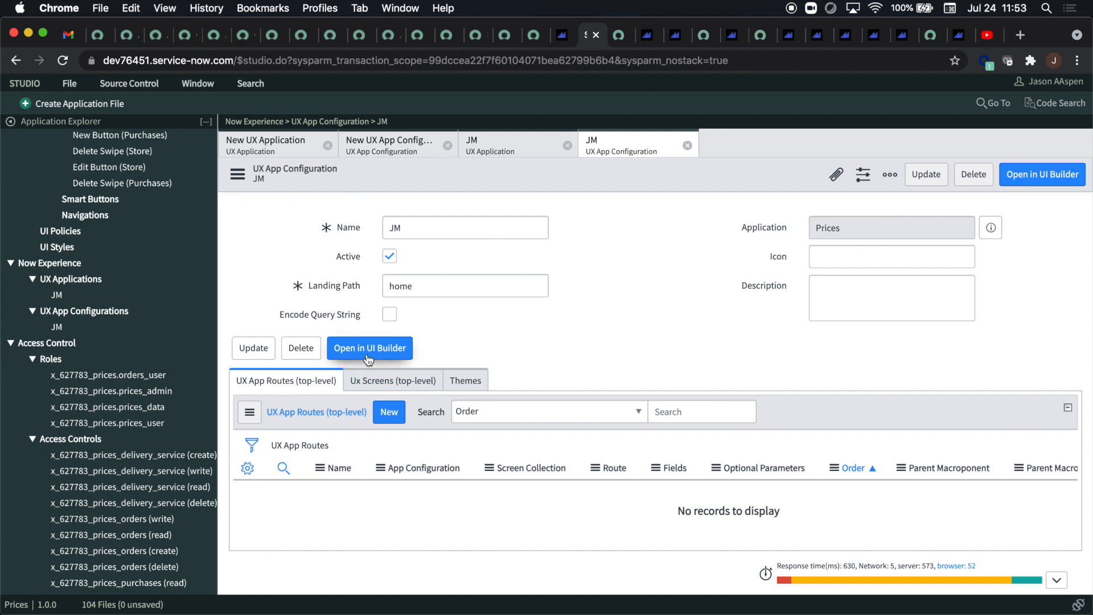
{"action": "left_click", "coordinate": [368, 349]}
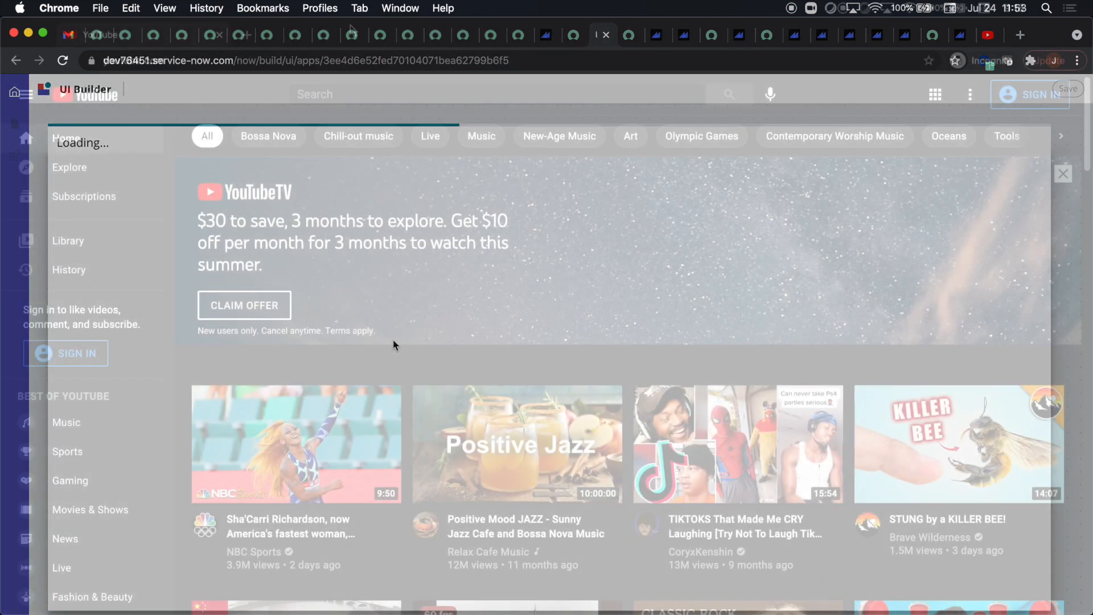
Step: Search YouTube for 'servicenow codeless' and scroll through the Codeless Solutions playlist videos
{"action": "type", "text": "s"}
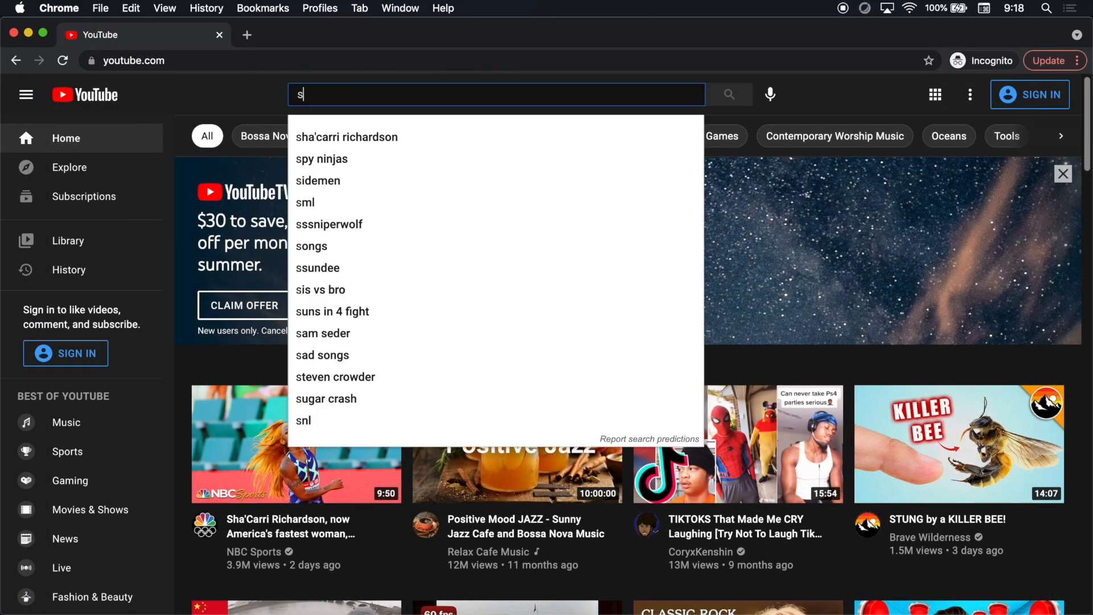
{"action": "type", "text": "servicenow codeless"}
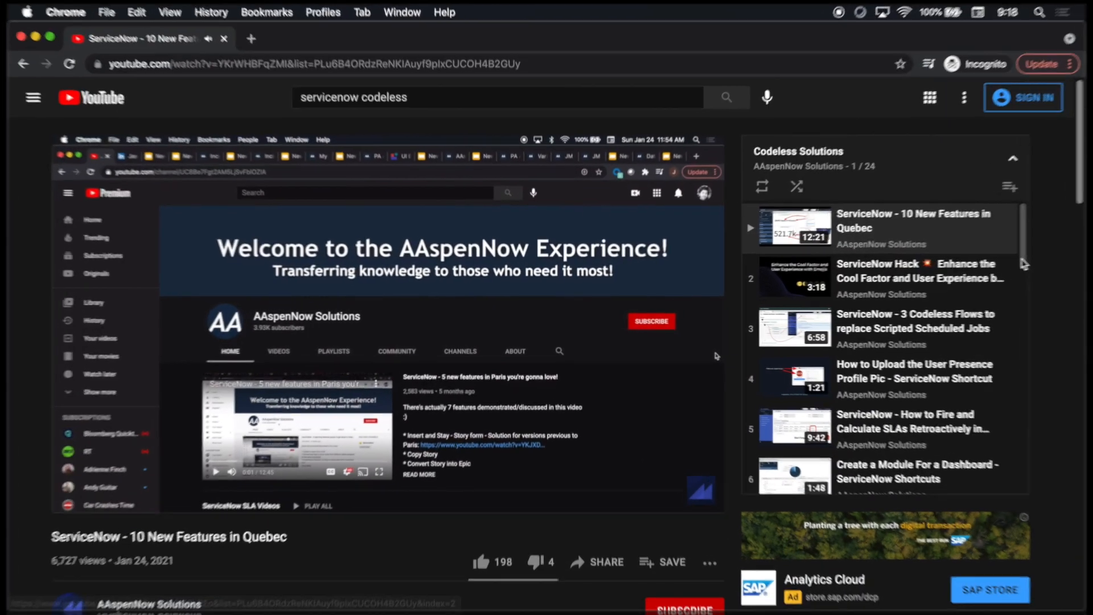
{"action": "scroll", "scroll_direction": "down", "scroll_amount": 3}
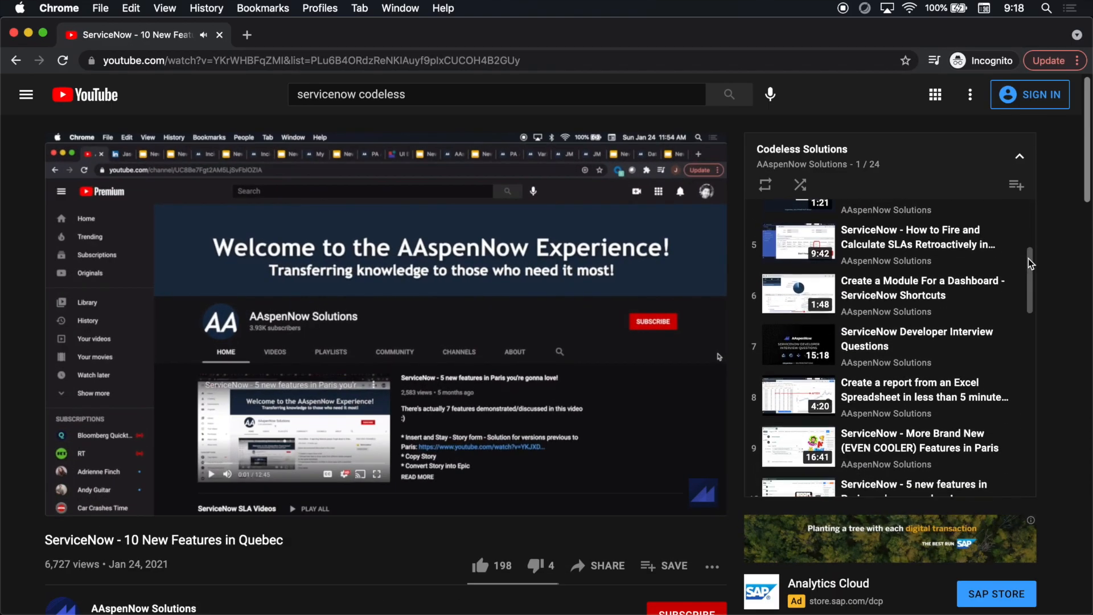
{"action": "scroll", "scroll_direction": "down", "scroll_amount": 3}
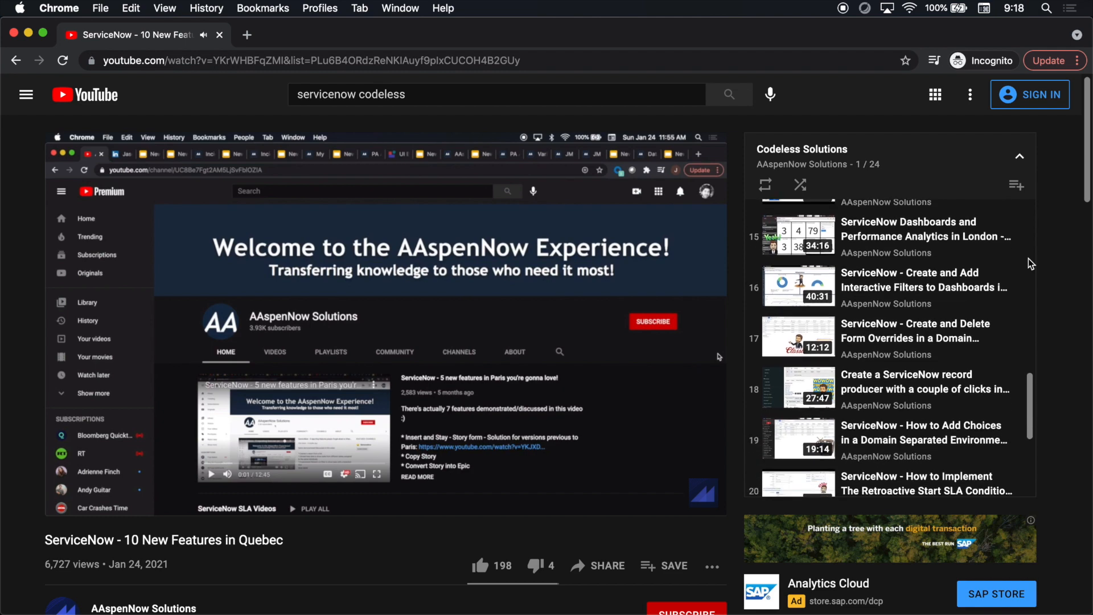
{"action": "scroll", "scroll_direction": "down", "scroll_amount": 3}
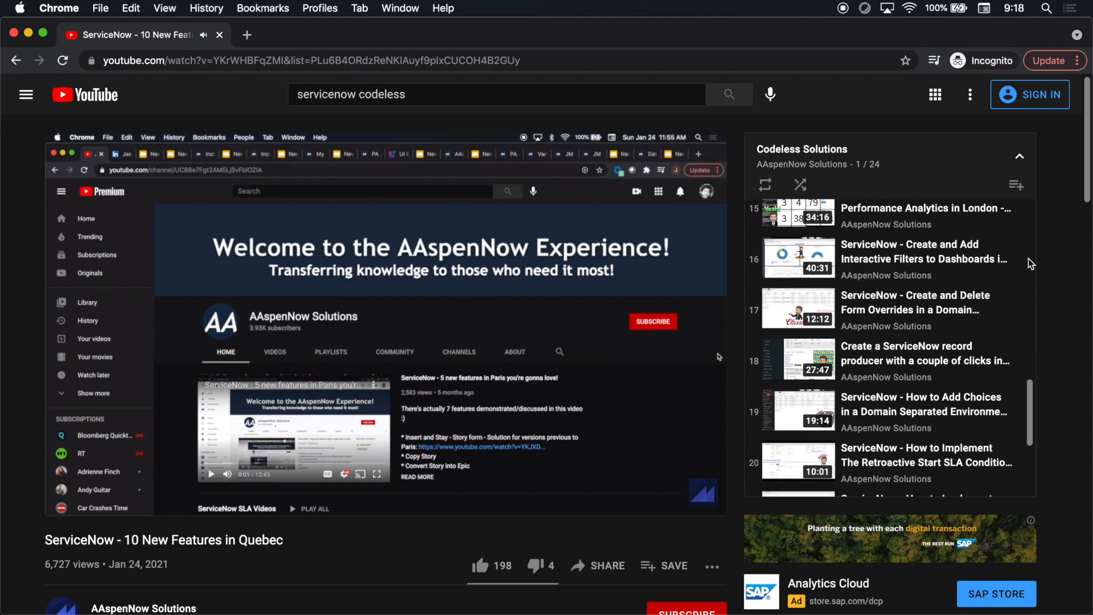